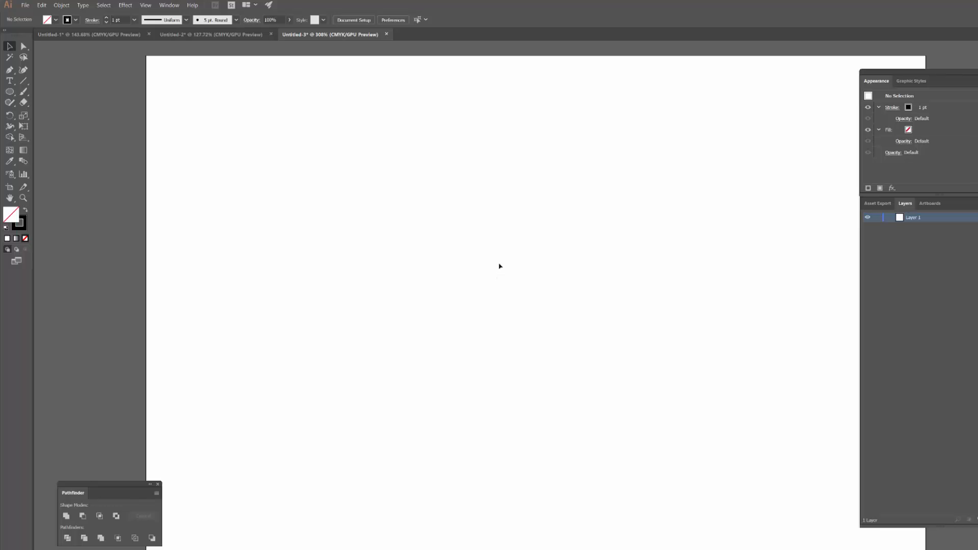
{"action": "mouse_move", "coordinate": [487, 259]}
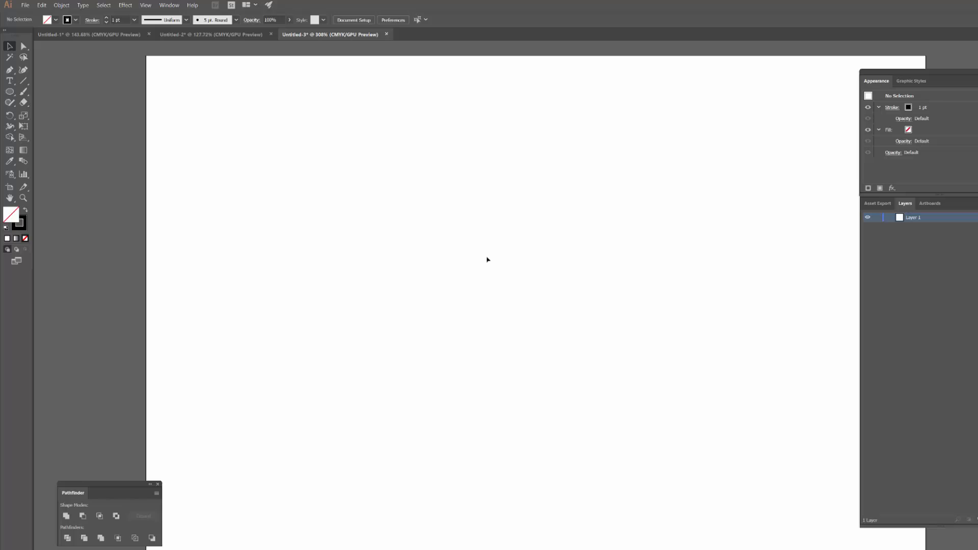
{"action": "mouse_move", "coordinate": [490, 259]}
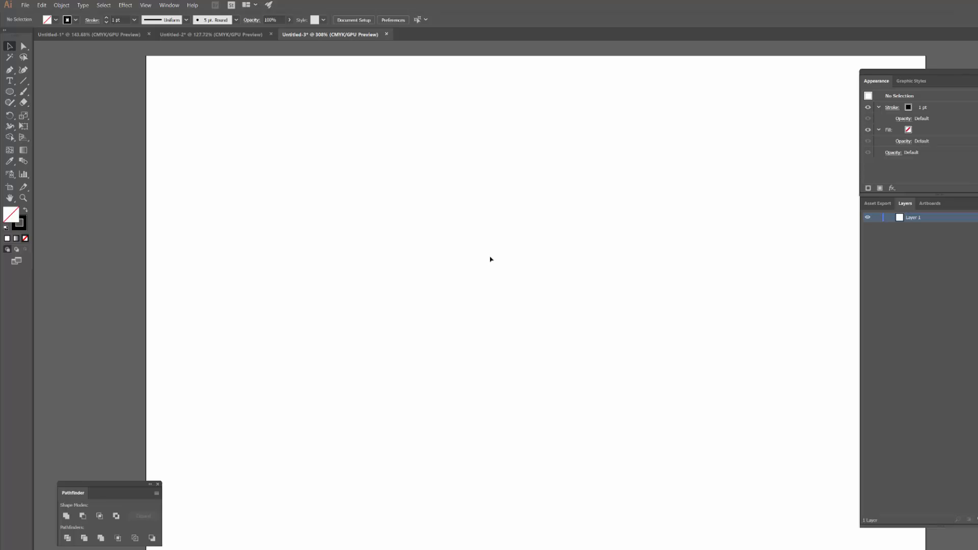
{"action": "mouse_move", "coordinate": [455, 249]}
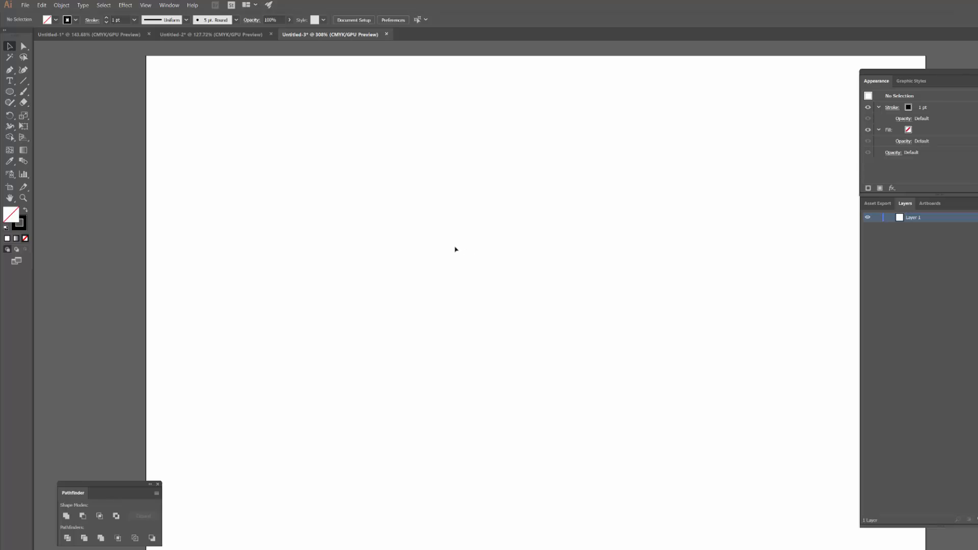
{"action": "mouse_move", "coordinate": [333, 260]}
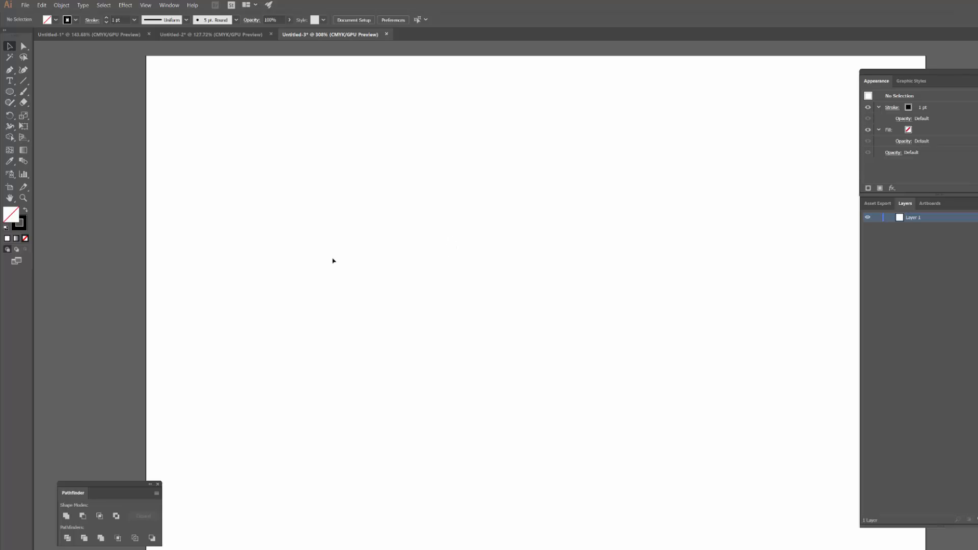
{"action": "mouse_move", "coordinate": [620, 279]}
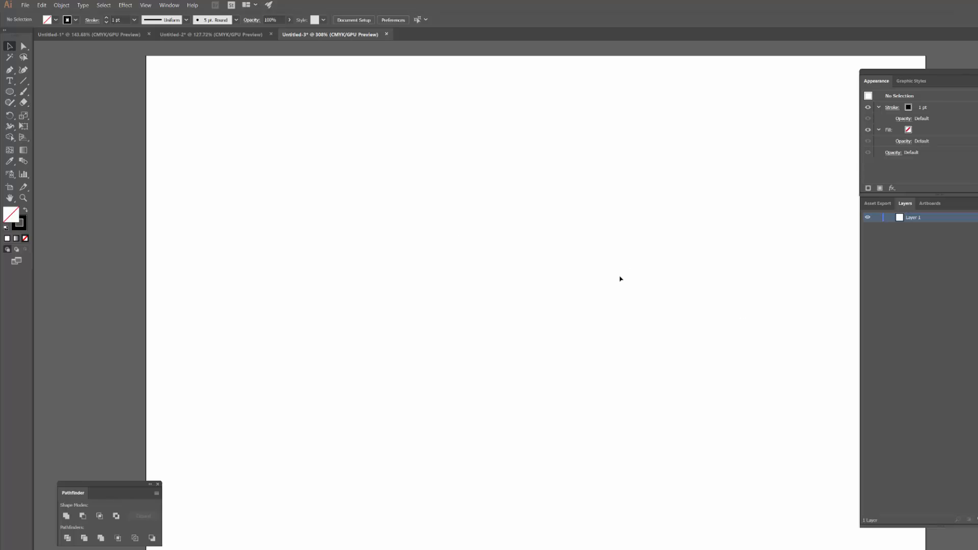
{"action": "mouse_move", "coordinate": [619, 286]}
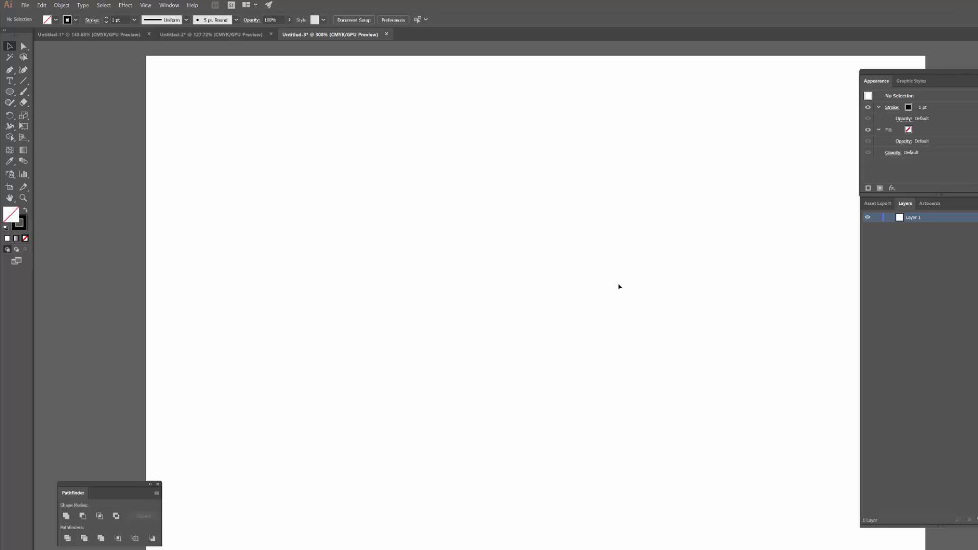
{"action": "mouse_move", "coordinate": [575, 304]}
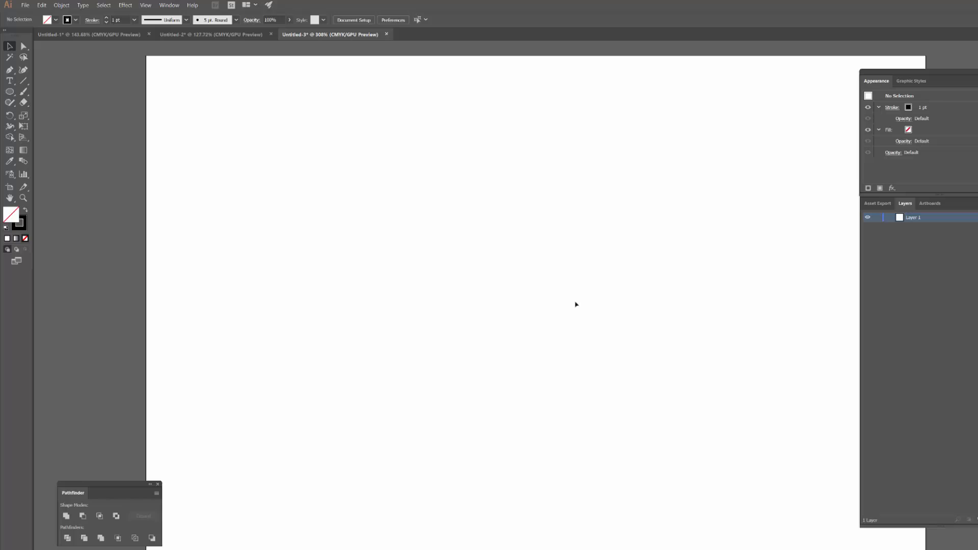
{"action": "mouse_move", "coordinate": [567, 305]}
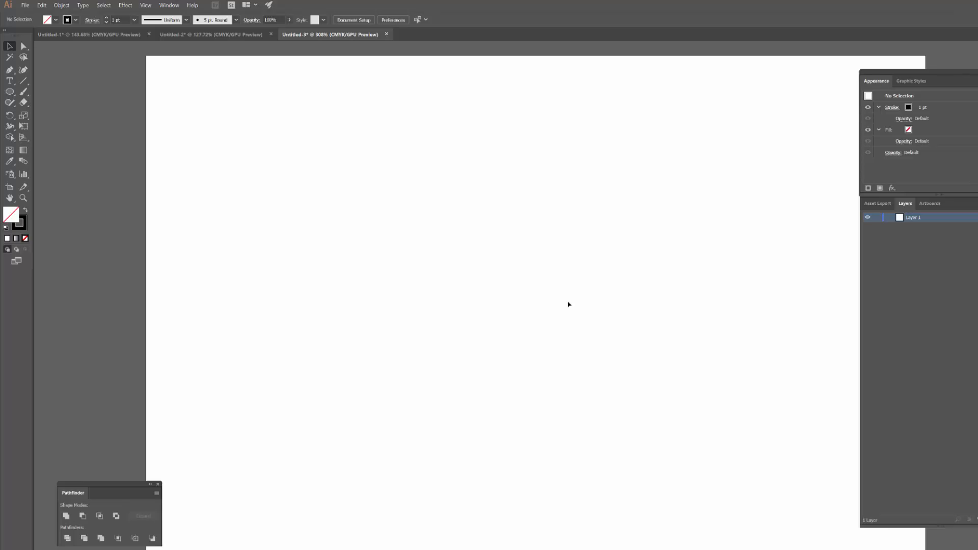
{"action": "mouse_move", "coordinate": [612, 343]}
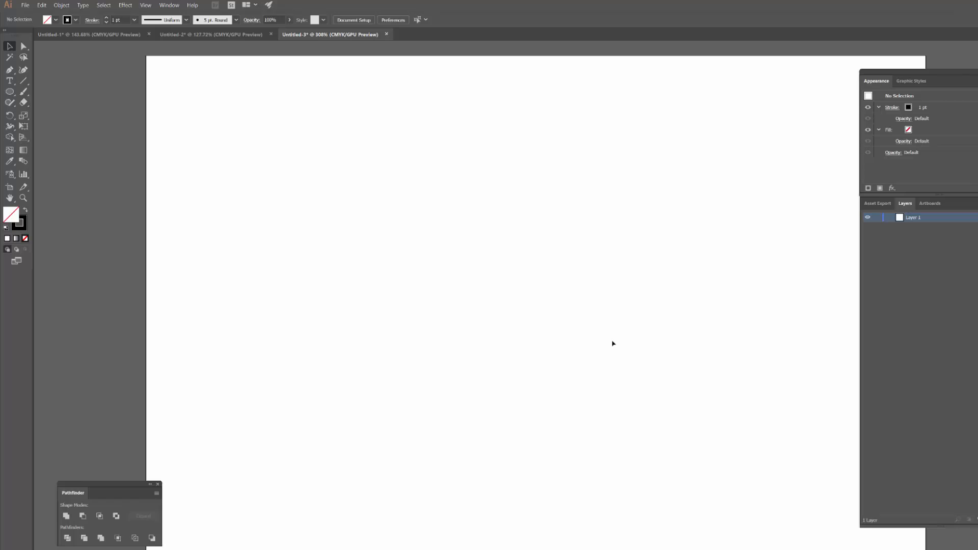
{"action": "mouse_move", "coordinate": [677, 356]}
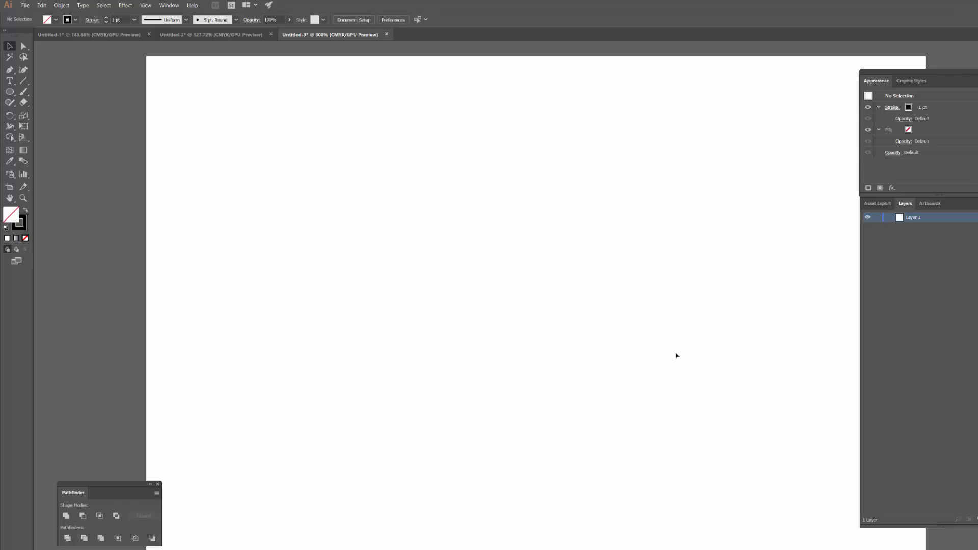
{"action": "mouse_move", "coordinate": [2, 109]}
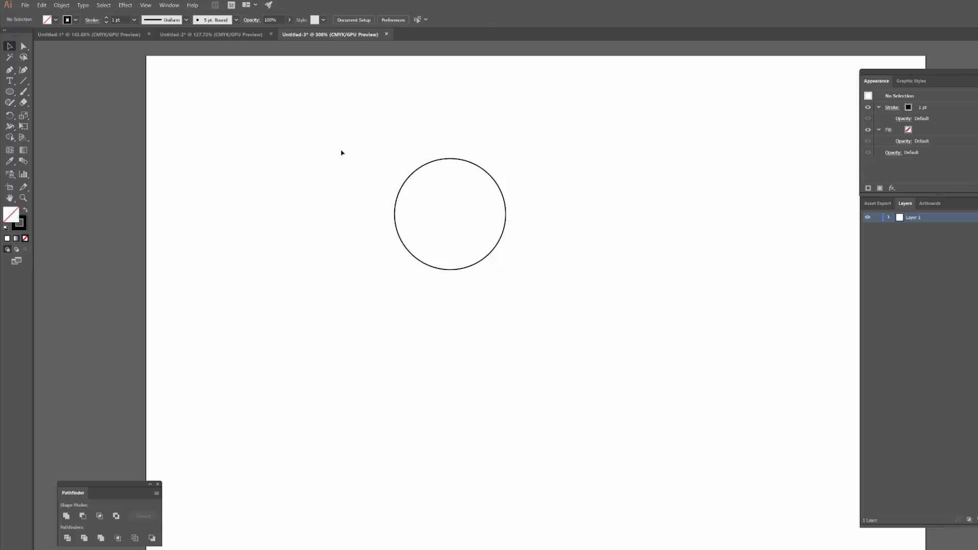
Draw a second matching outlined circle to the right of the first
{"action": "left_click", "coordinate": [450, 214]}
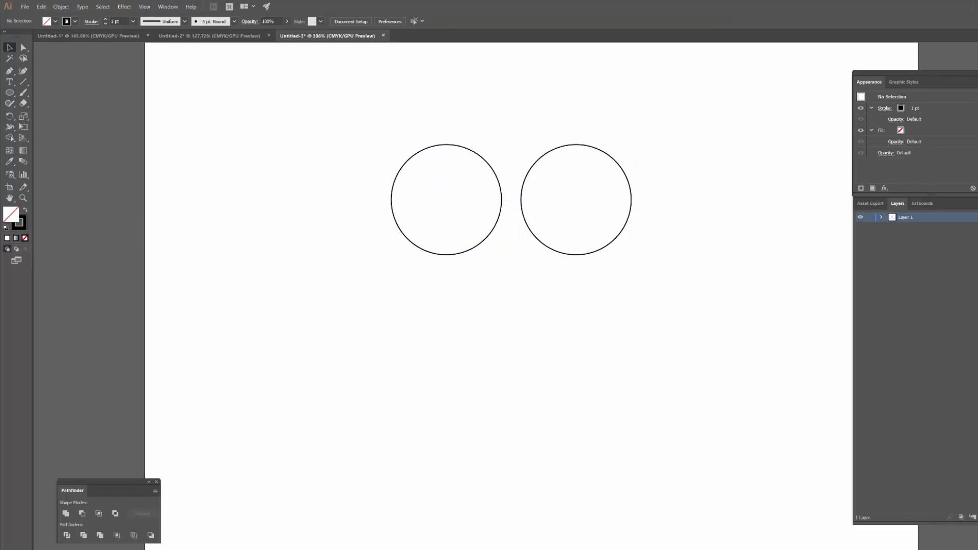
{"action": "mouse_move", "coordinate": [559, 356]}
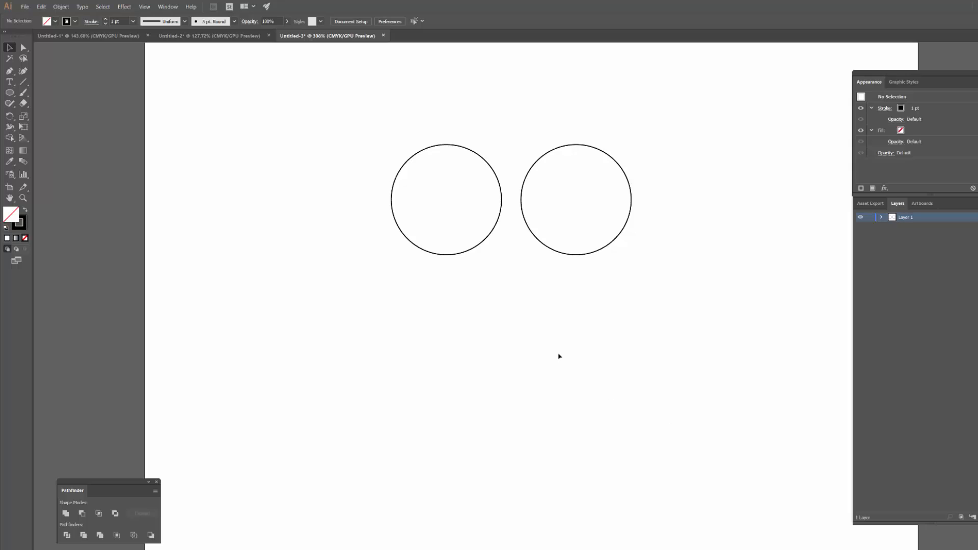
{"action": "mouse_move", "coordinate": [531, 356]}
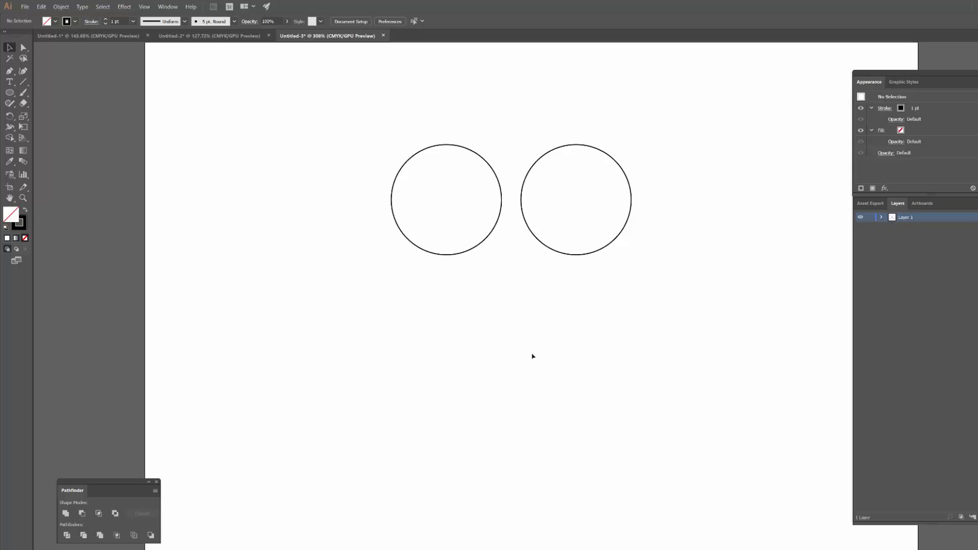
{"action": "mouse_move", "coordinate": [370, 332]}
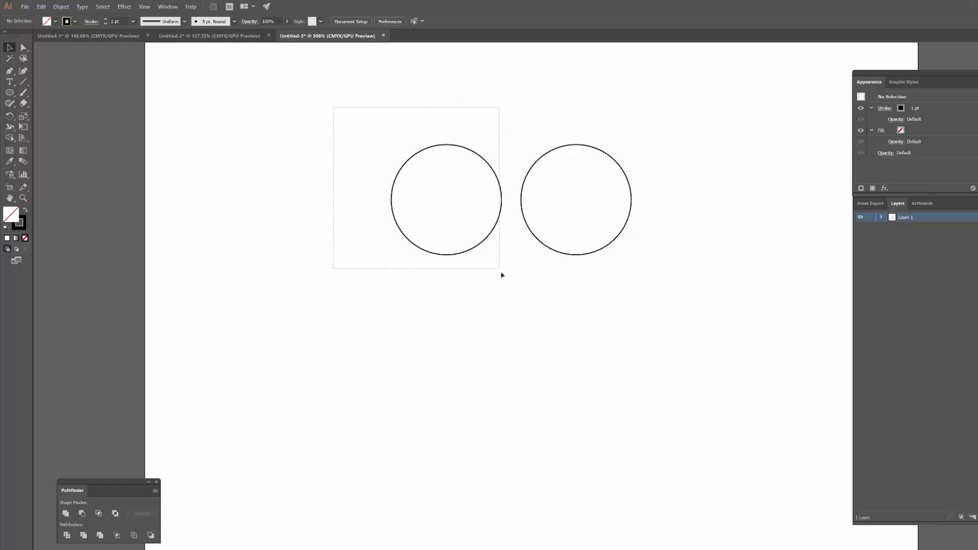
Select the left circle of the side-by-side pair
{"action": "left_click", "coordinate": [445, 200]}
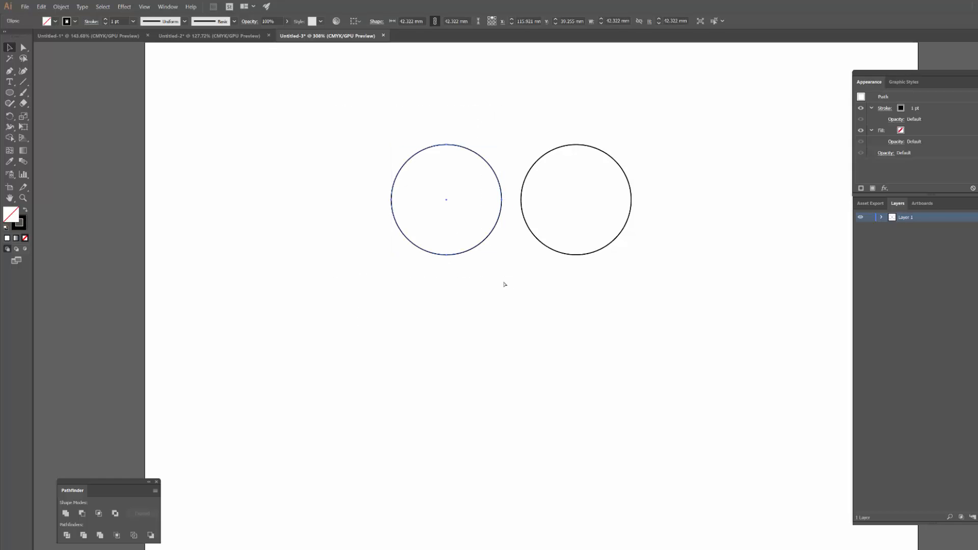
{"action": "left_click", "coordinate": [446, 200]}
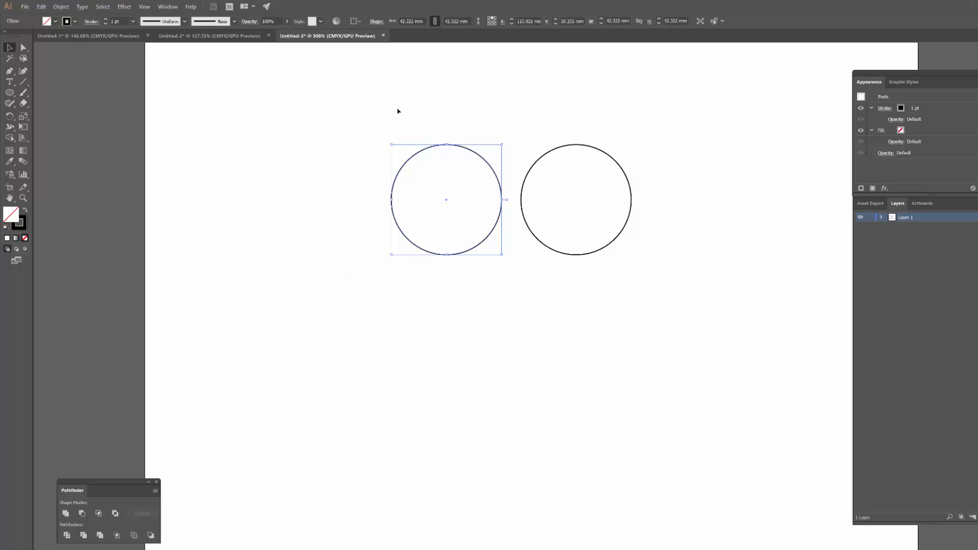
{"action": "mouse_move", "coordinate": [507, 244]}
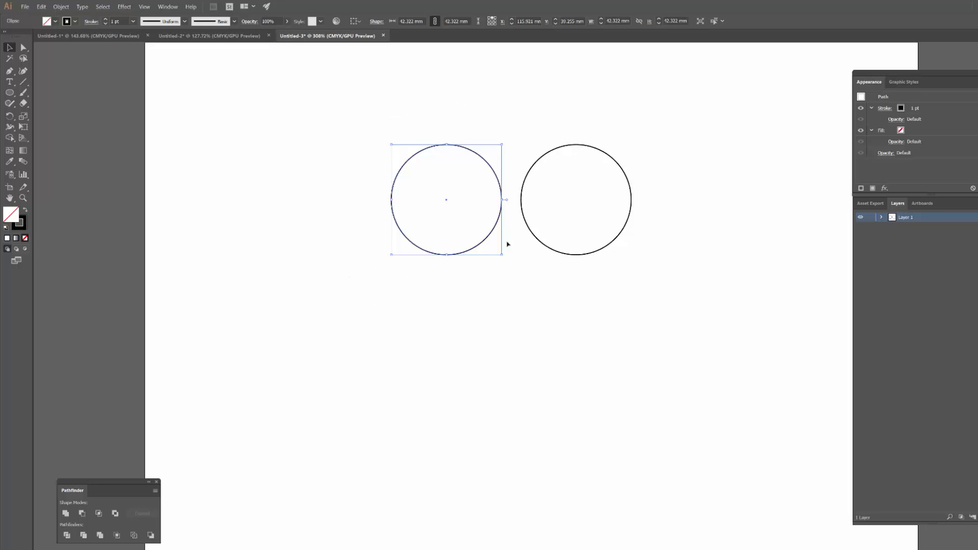
{"action": "mouse_move", "coordinate": [439, 164]}
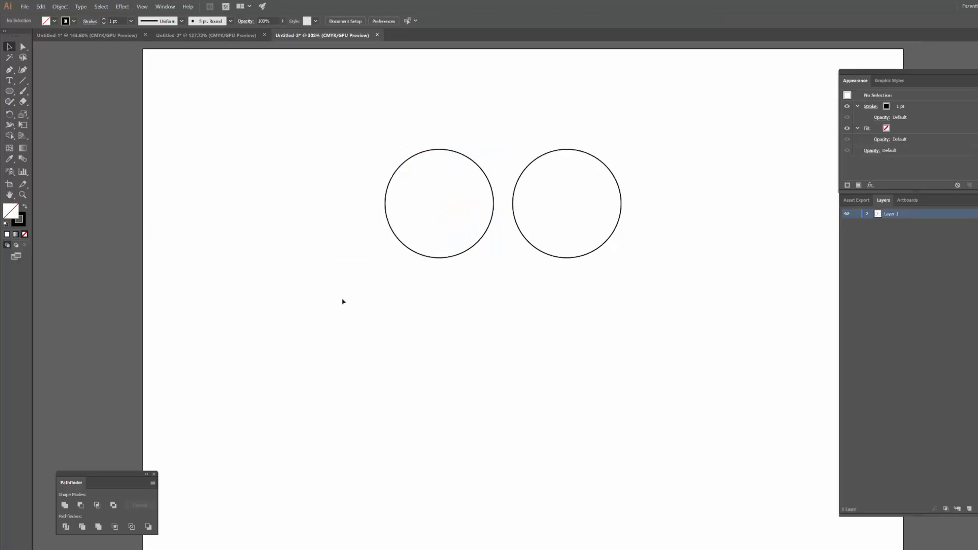
{"action": "mouse_move", "coordinate": [326, 222]}
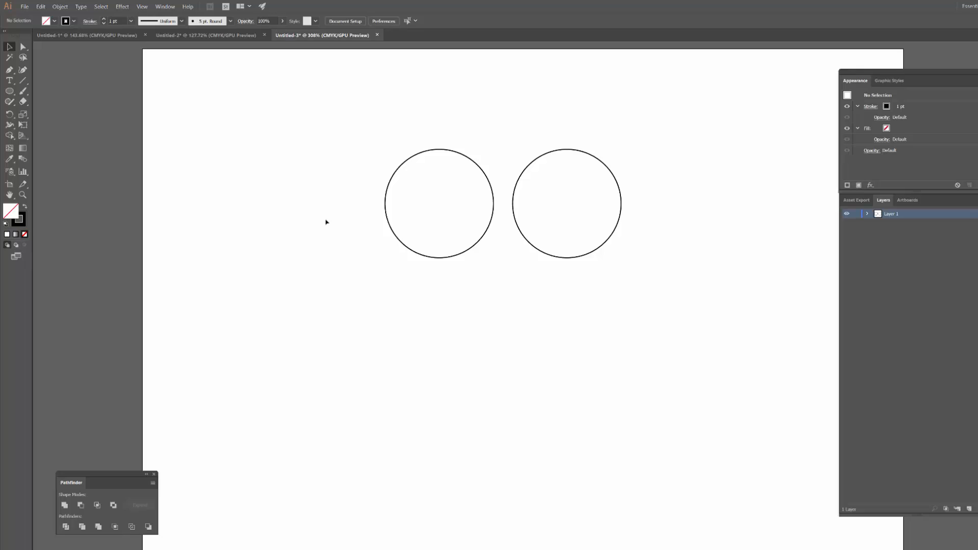
{"action": "mouse_move", "coordinate": [312, 187]}
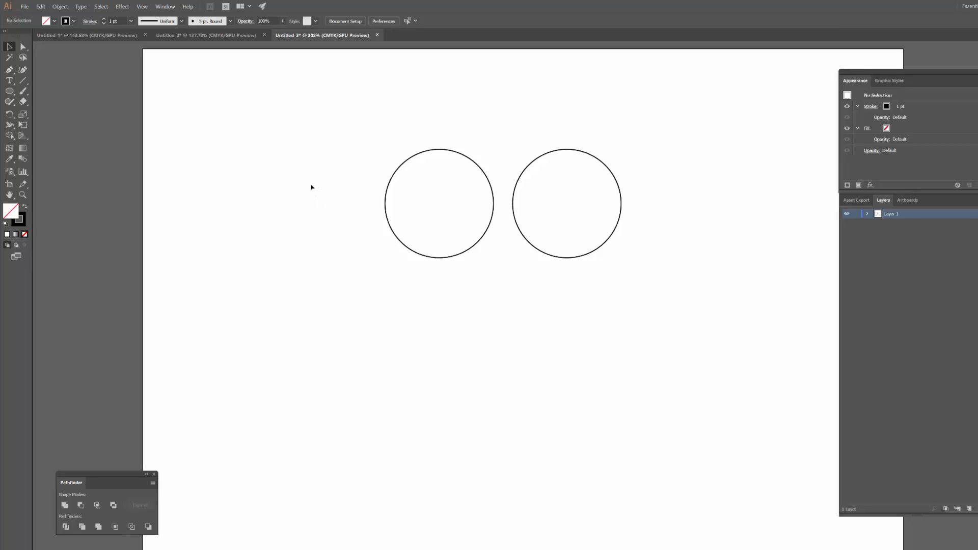
{"action": "mouse_move", "coordinate": [373, 158]}
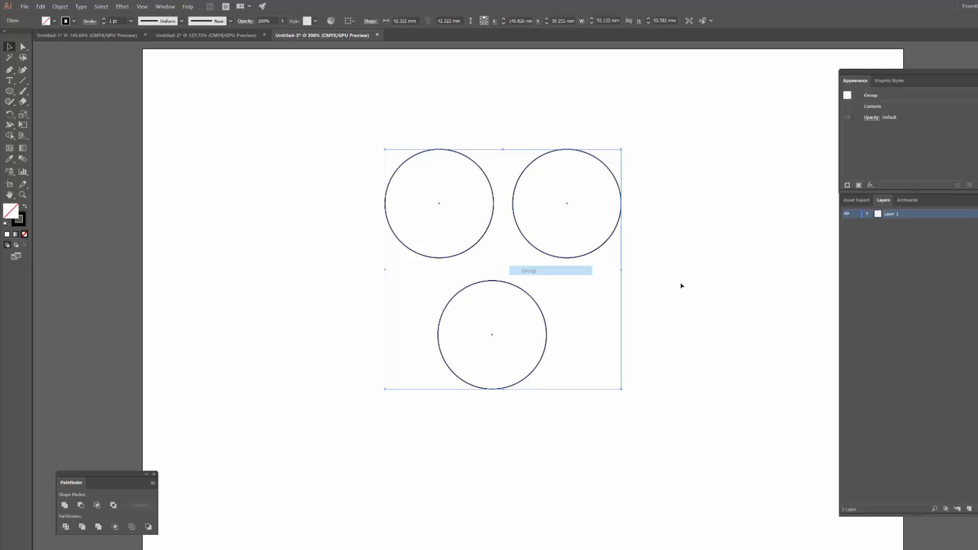
Deselect the grouped triangle of three circles by clicking empty artboard
{"action": "left_click", "coordinate": [680, 286]}
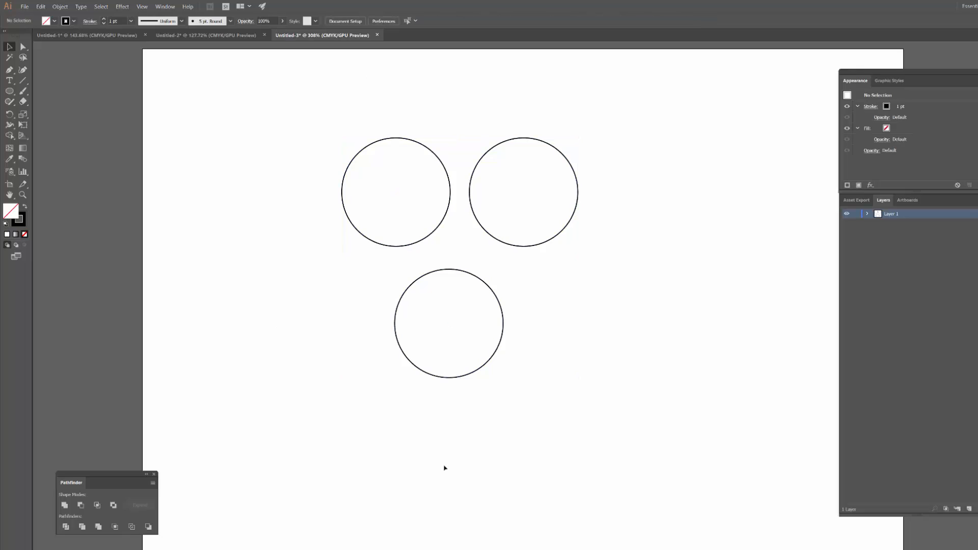
{"action": "mouse_move", "coordinate": [875, 422]}
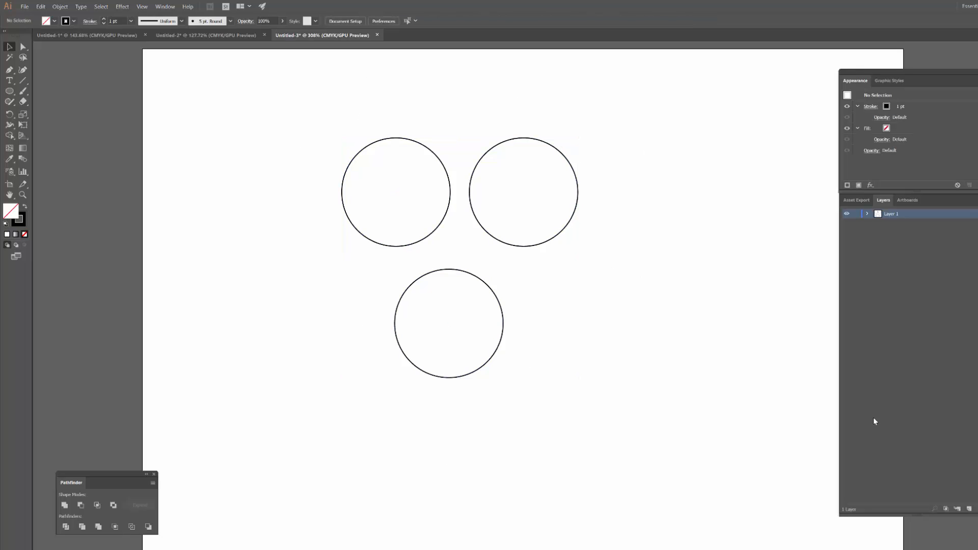
{"action": "mouse_move", "coordinate": [470, 125]}
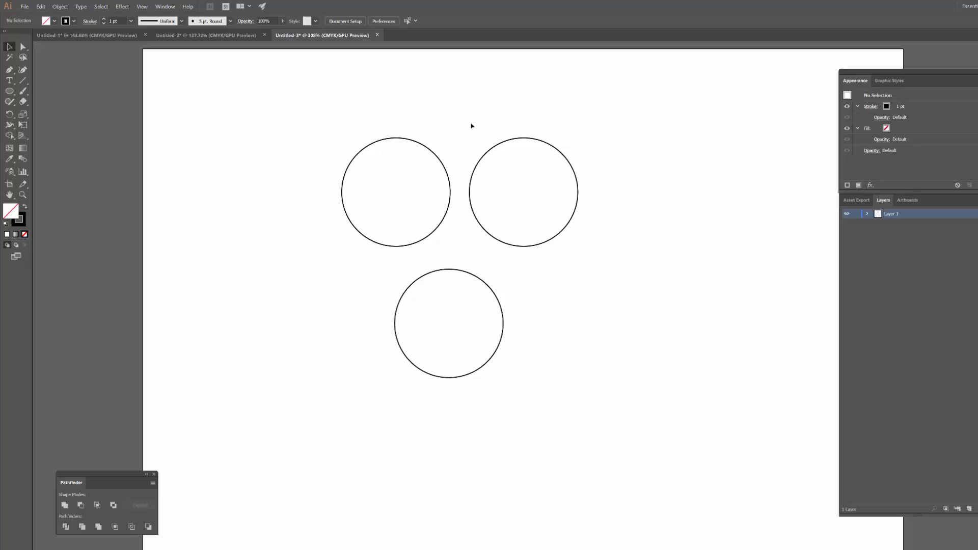
{"action": "mouse_move", "coordinate": [522, 190]}
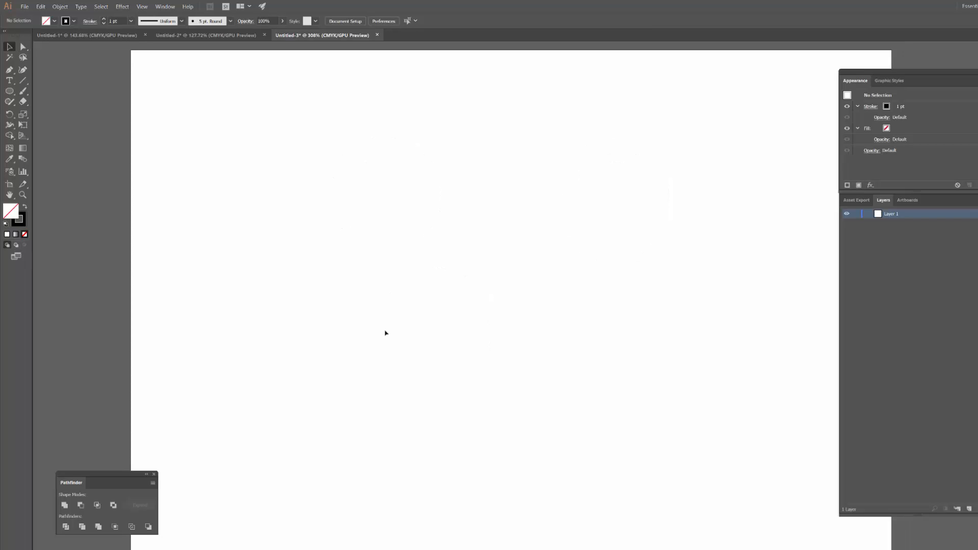
{"action": "mouse_move", "coordinate": [377, 287]}
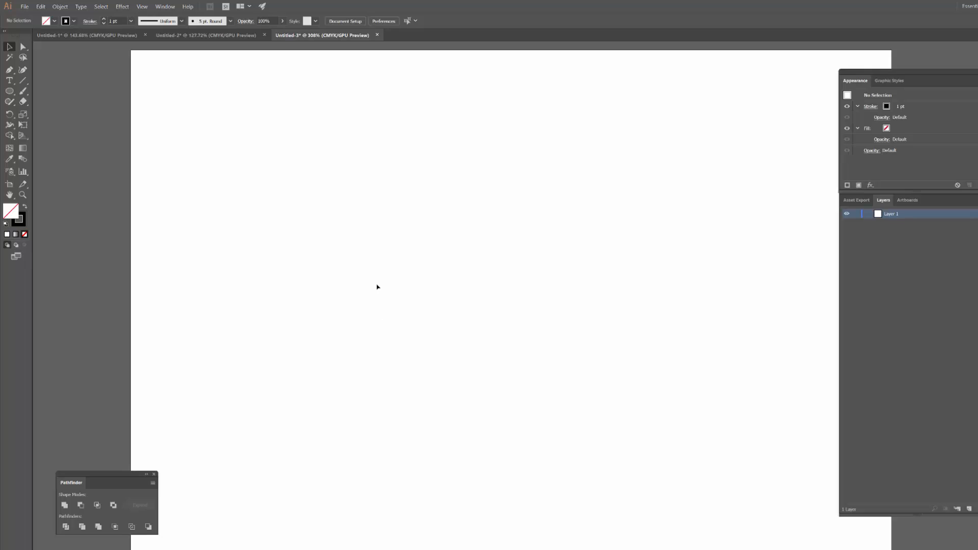
{"action": "mouse_move", "coordinate": [365, 284]}
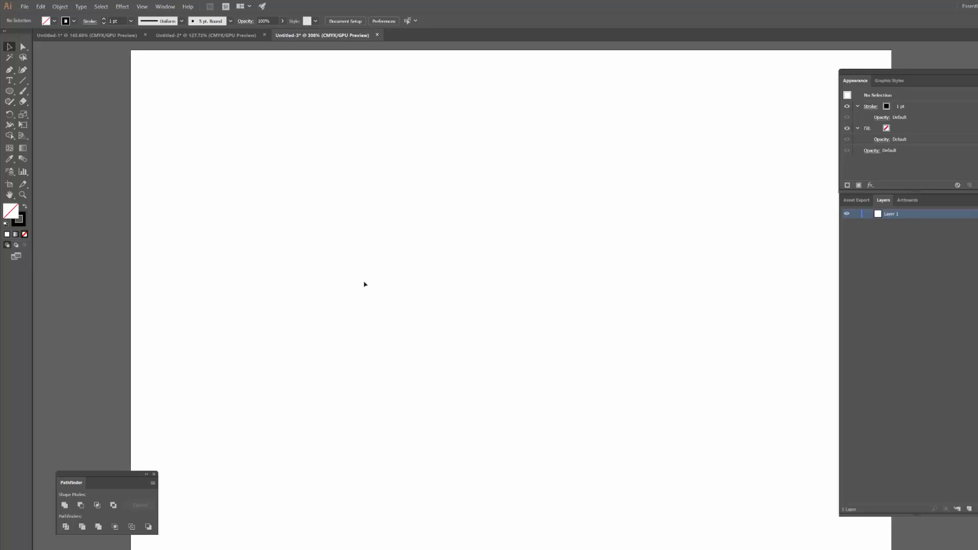
{"action": "mouse_move", "coordinate": [360, 277]}
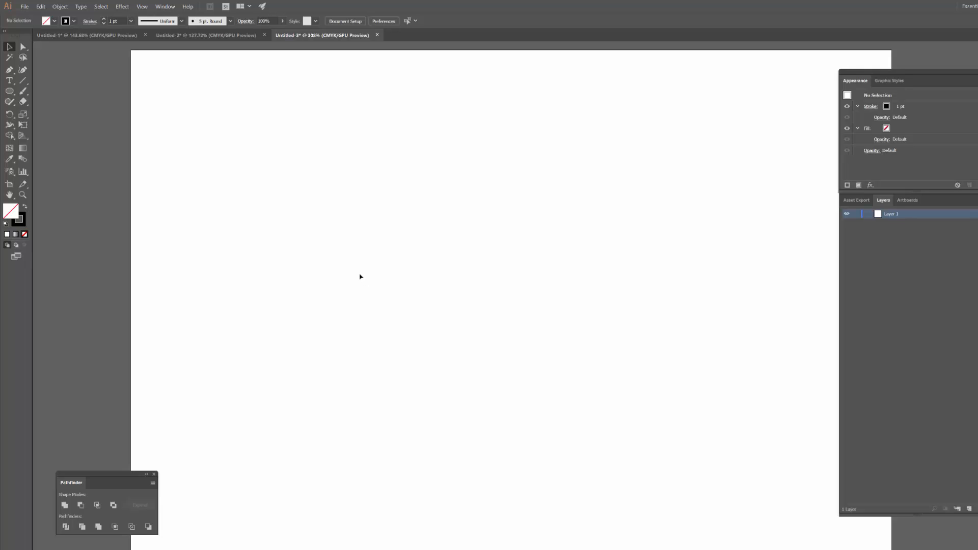
{"action": "mouse_move", "coordinate": [345, 277]}
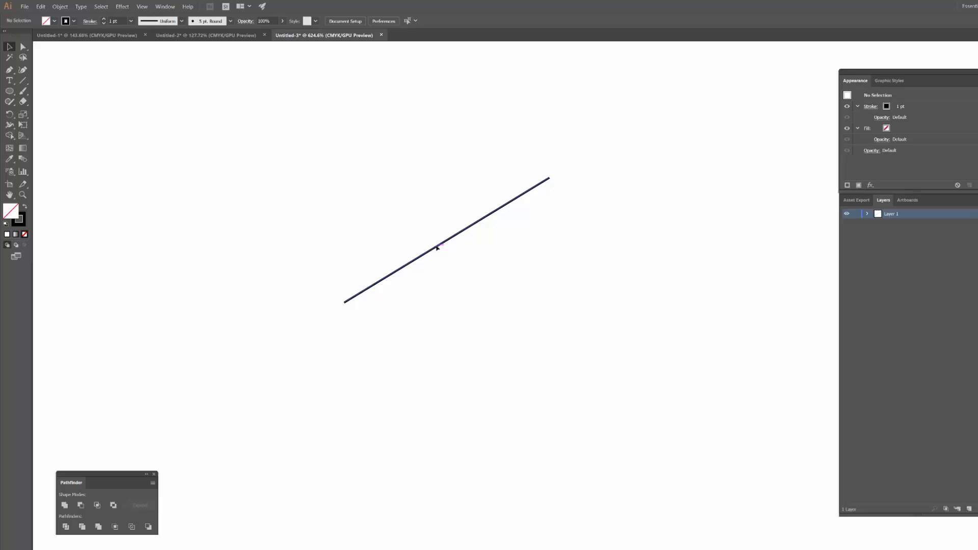
{"action": "left_click", "coordinate": [436, 246]}
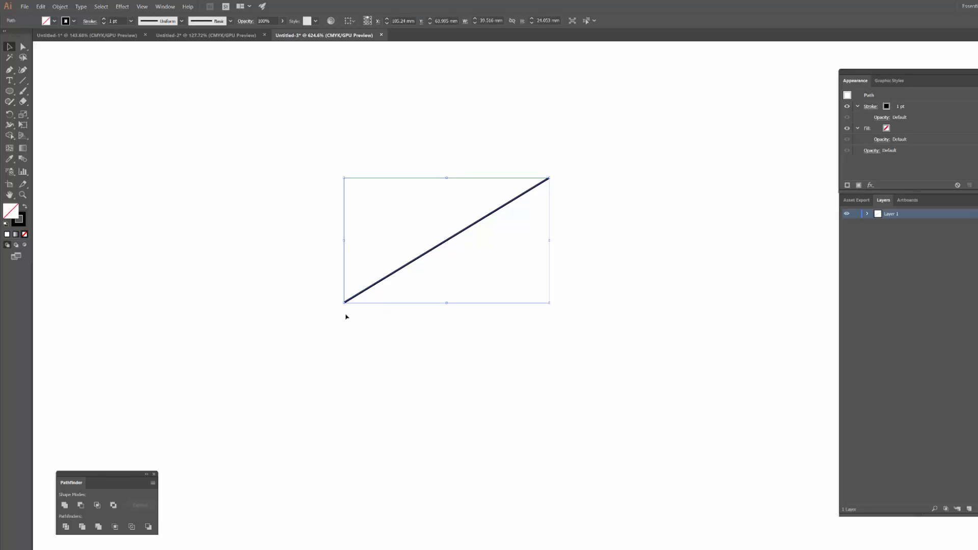
{"action": "mouse_move", "coordinate": [366, 311]}
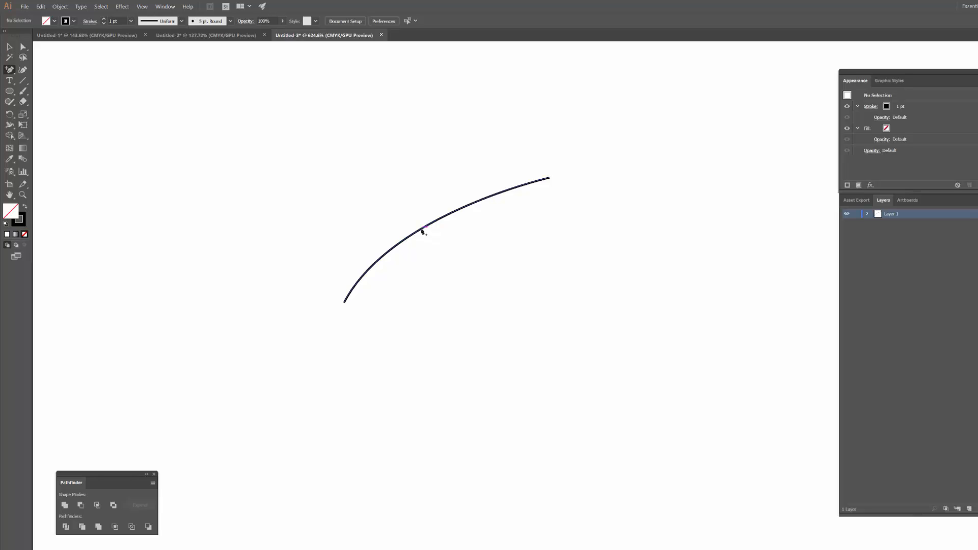
{"action": "left_click", "coordinate": [421, 234]}
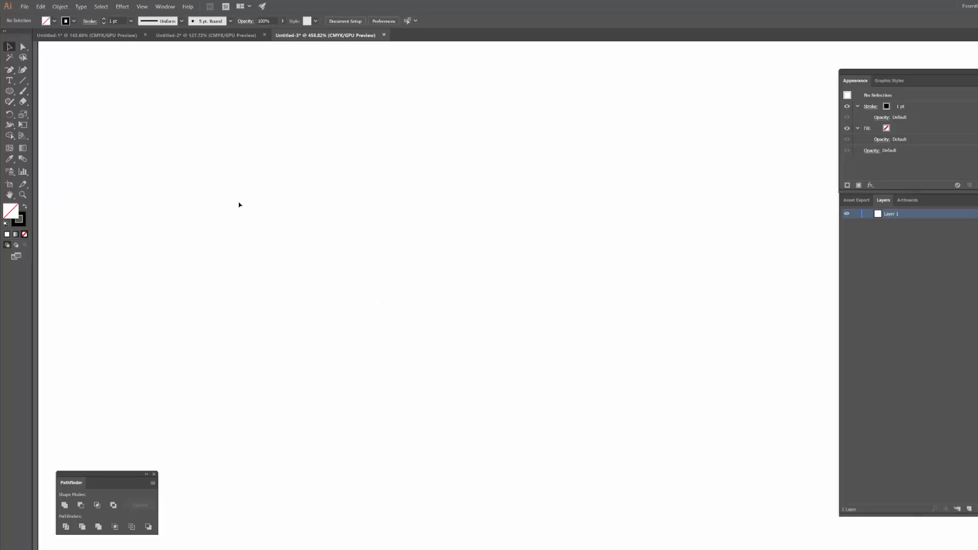
{"action": "mouse_move", "coordinate": [354, 210]}
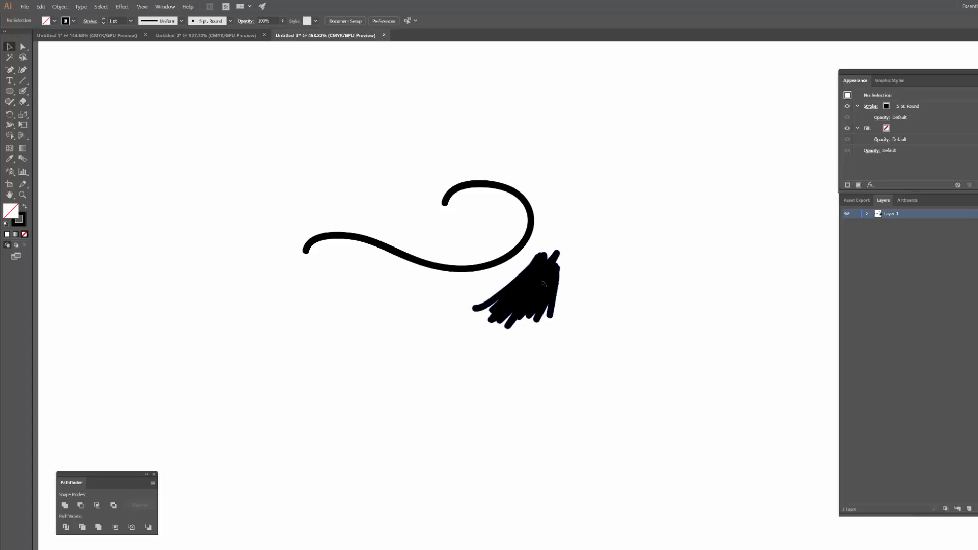
Select the black blob-brush scribble, then deselect it by clicking away
{"action": "left_click", "coordinate": [520, 286]}
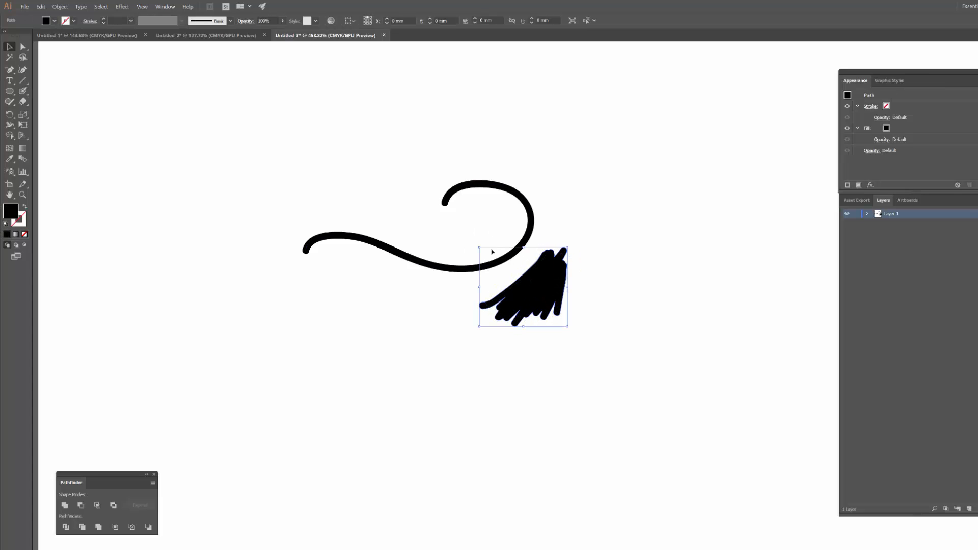
{"action": "left_click", "coordinate": [315, 184]}
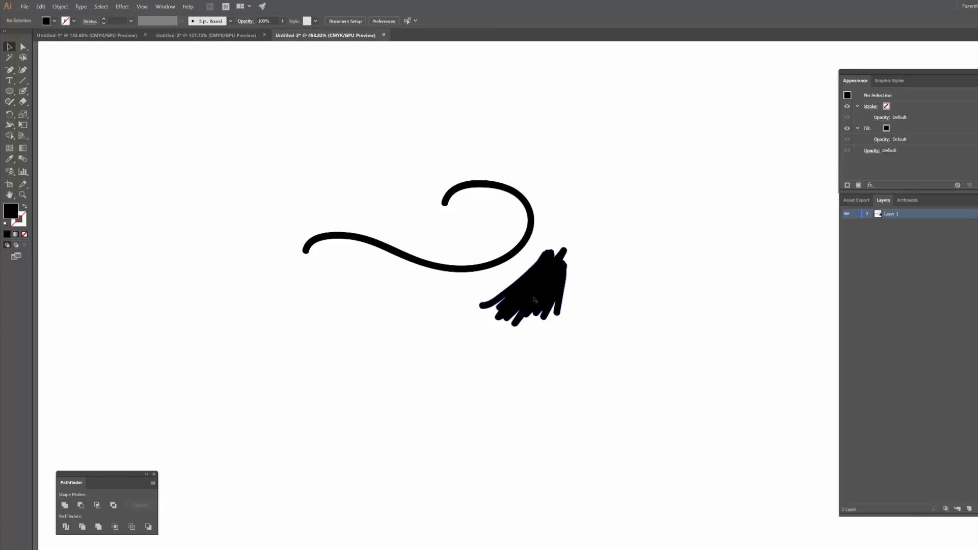
{"action": "left_click", "coordinate": [436, 246]}
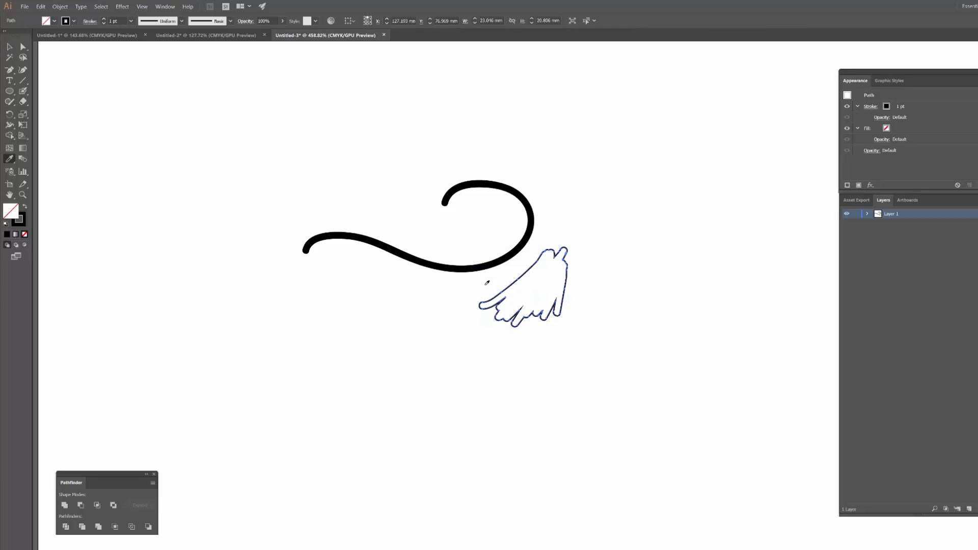
{"action": "left_click", "coordinate": [603, 351]}
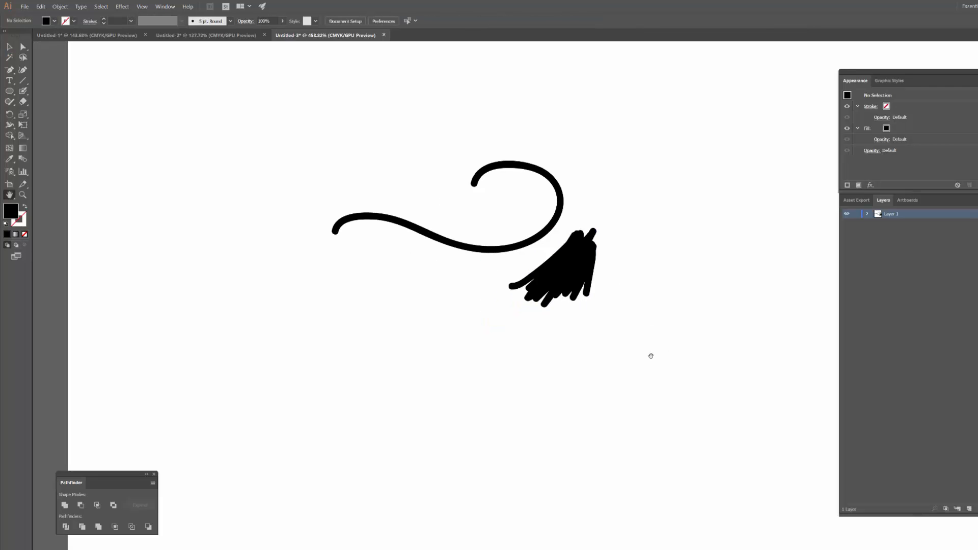
{"action": "mouse_move", "coordinate": [618, 317]}
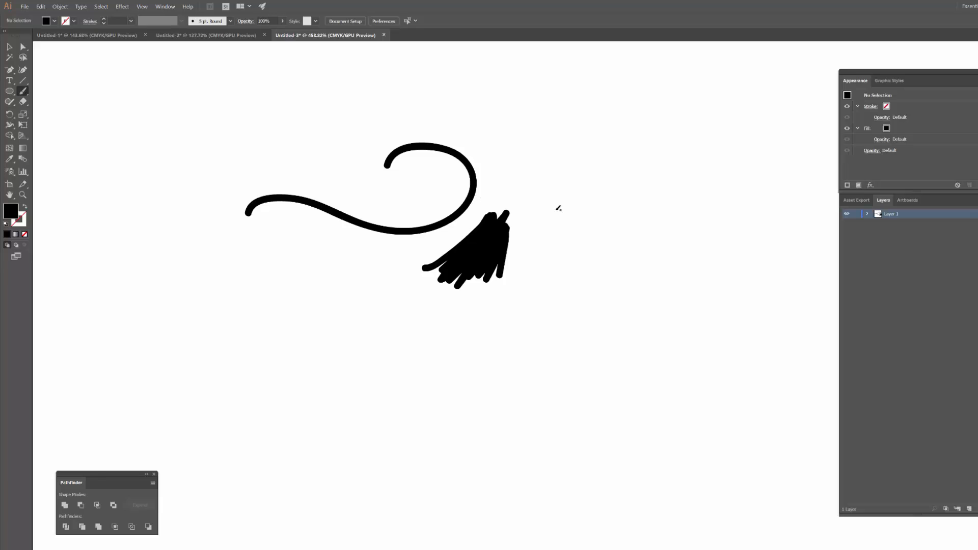
{"action": "mouse_move", "coordinate": [552, 236]}
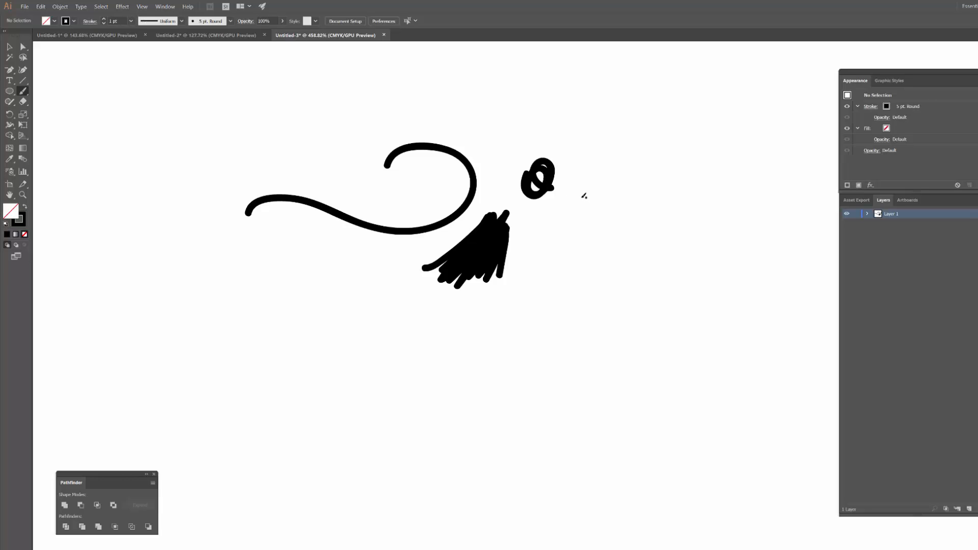
{"action": "mouse_move", "coordinate": [645, 133]}
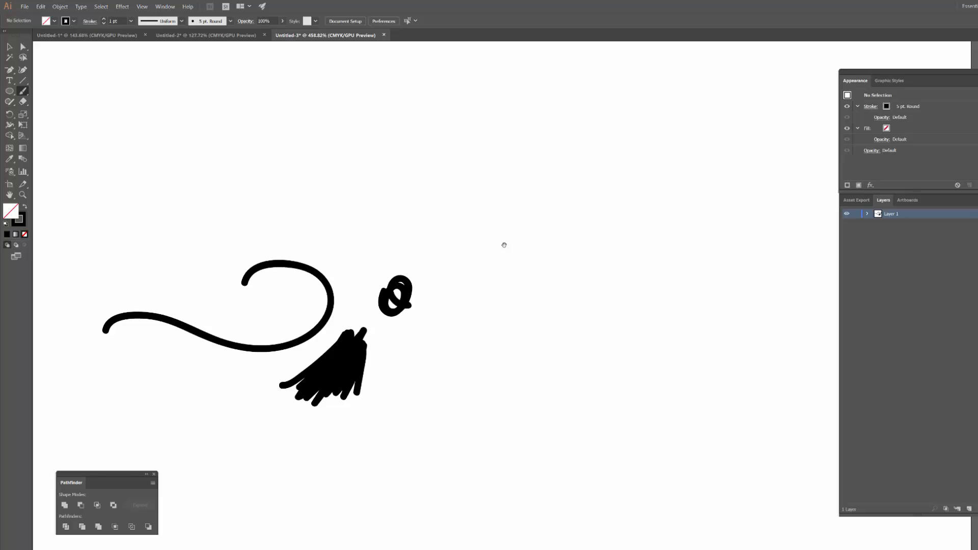
{"action": "mouse_move", "coordinate": [483, 232]}
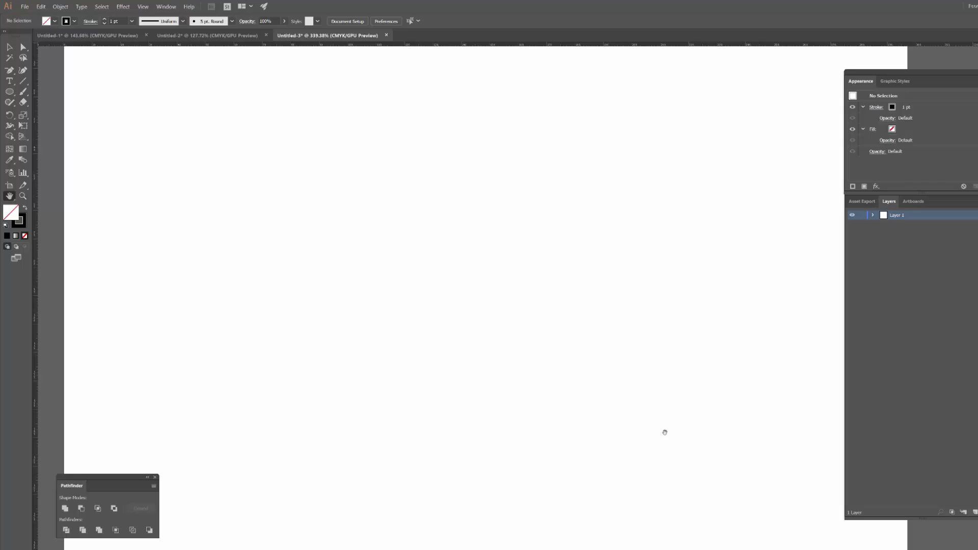
{"action": "mouse_move", "coordinate": [511, 365]}
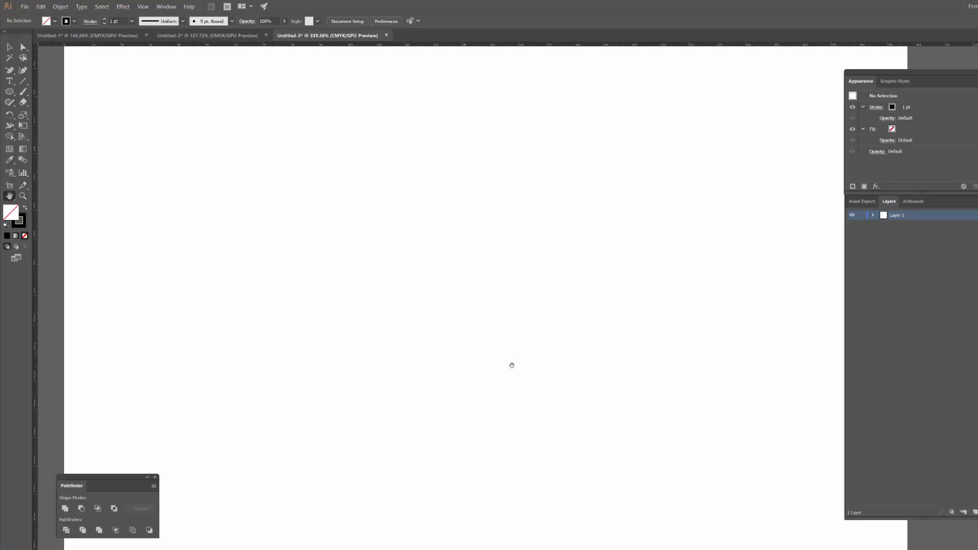
{"action": "mouse_move", "coordinate": [266, 27]}
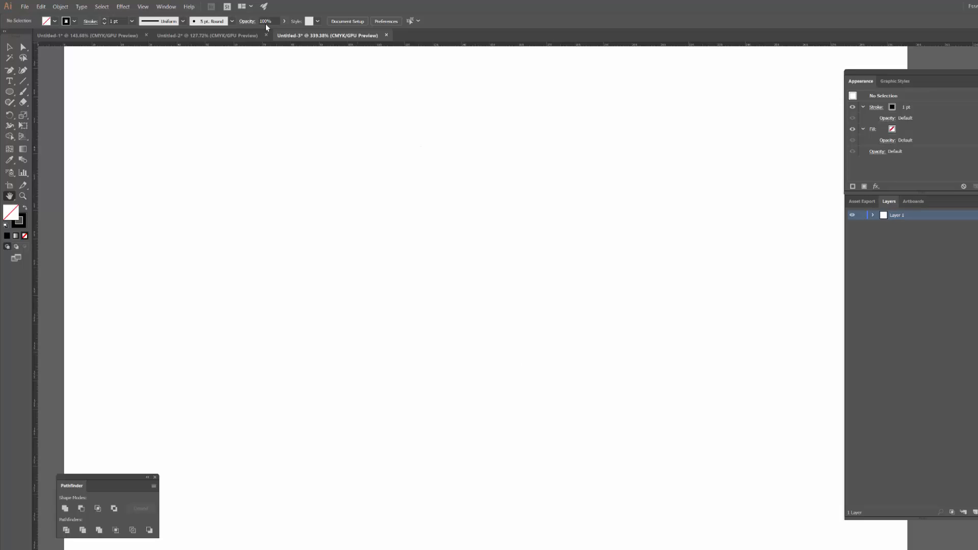
{"action": "mouse_move", "coordinate": [358, 152]}
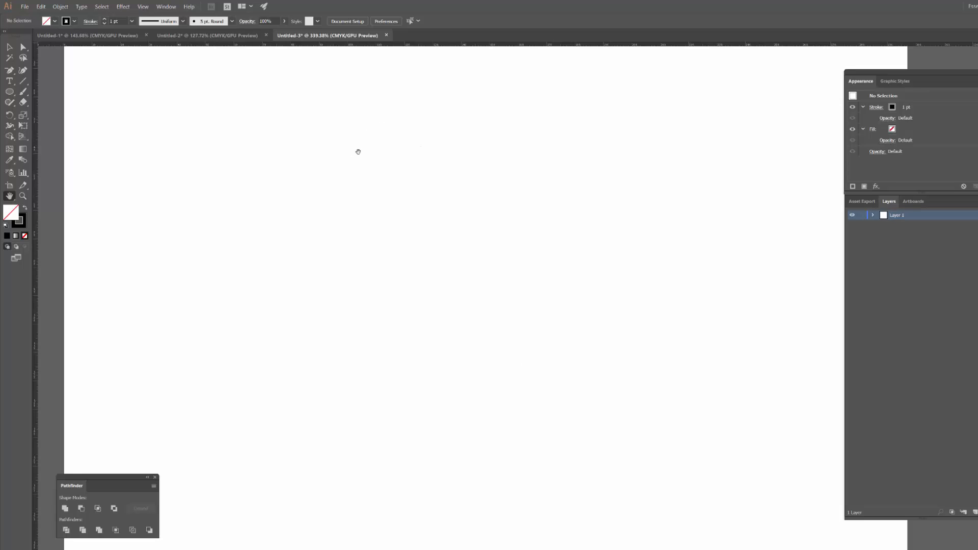
{"action": "mouse_move", "coordinate": [350, 142]}
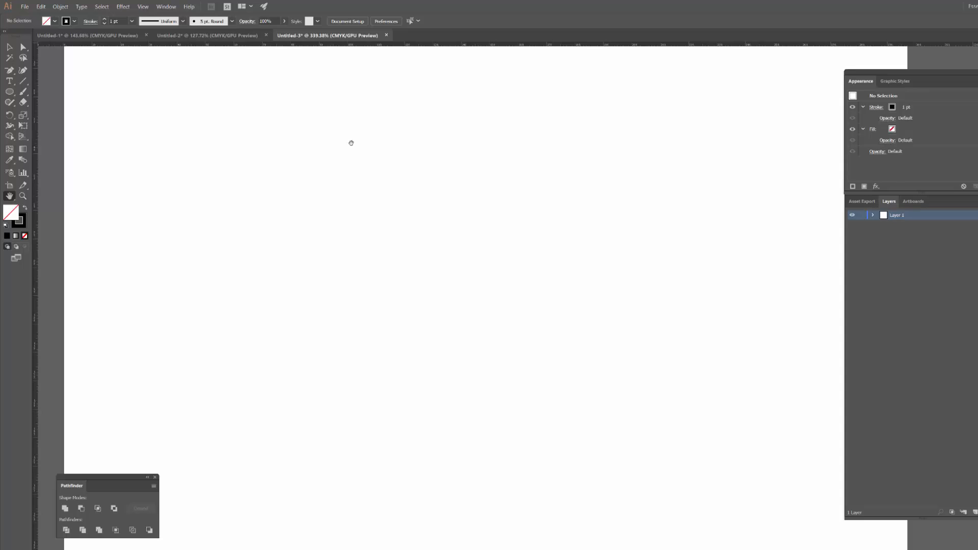
{"action": "mouse_move", "coordinate": [511, 45]}
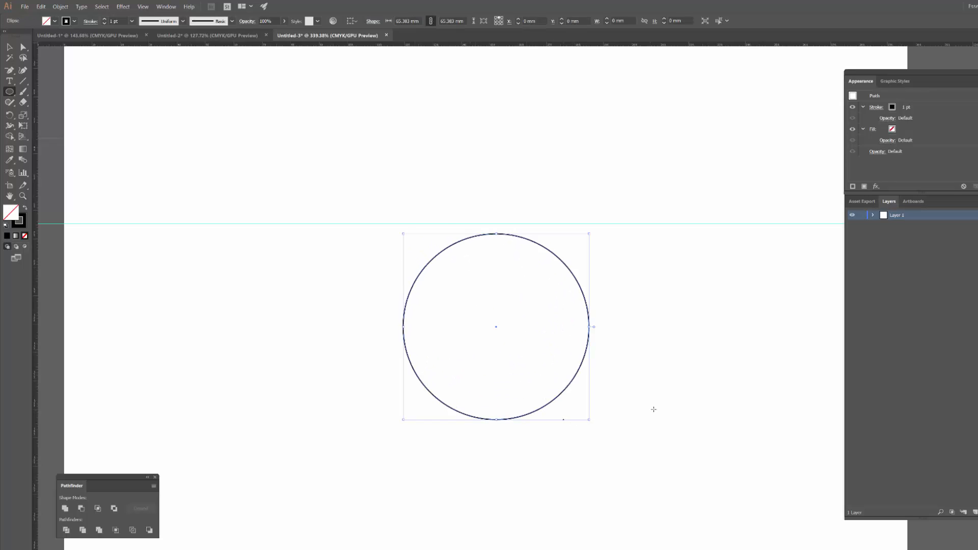
Select the newly drawn circle so it can be made a guide
{"action": "left_click", "coordinate": [365, 257]}
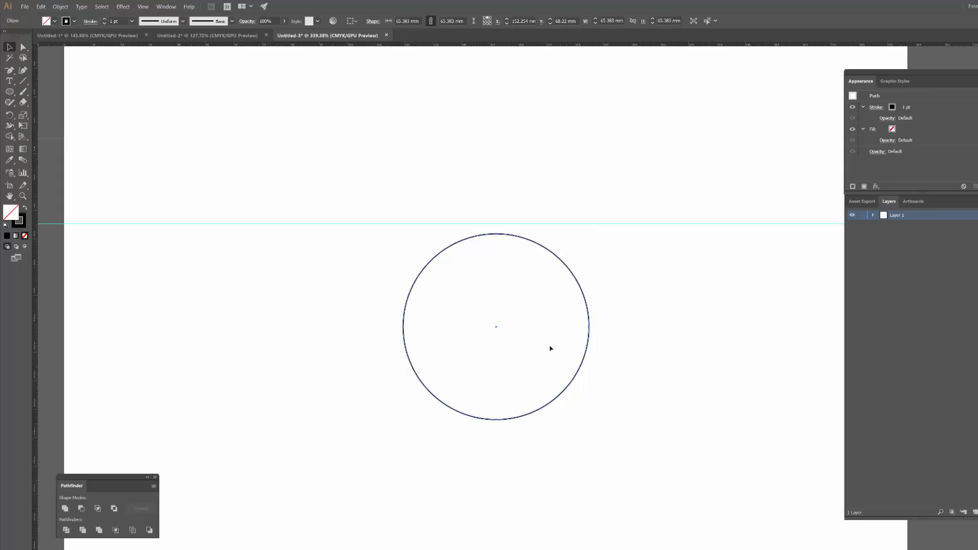
{"action": "left_click", "coordinate": [635, 348]}
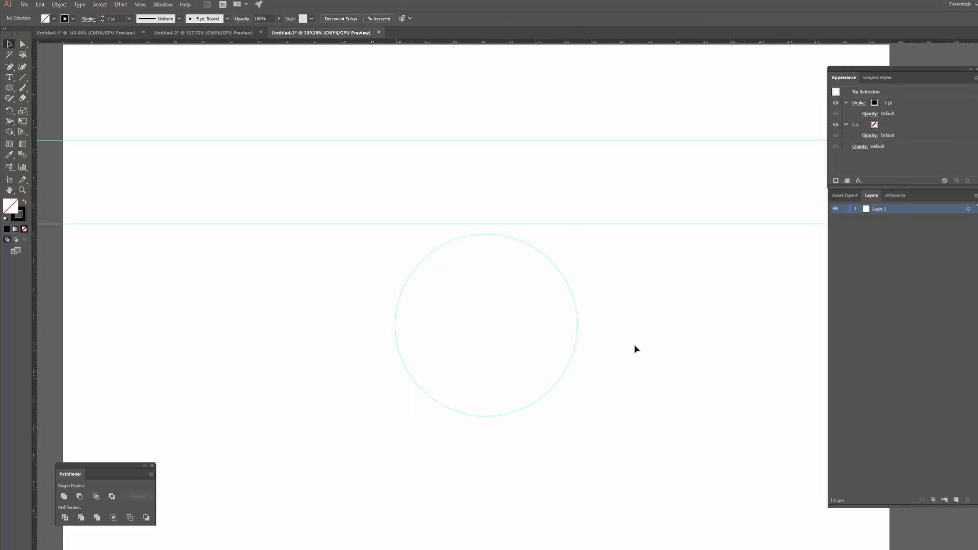
{"action": "mouse_move", "coordinate": [632, 346]}
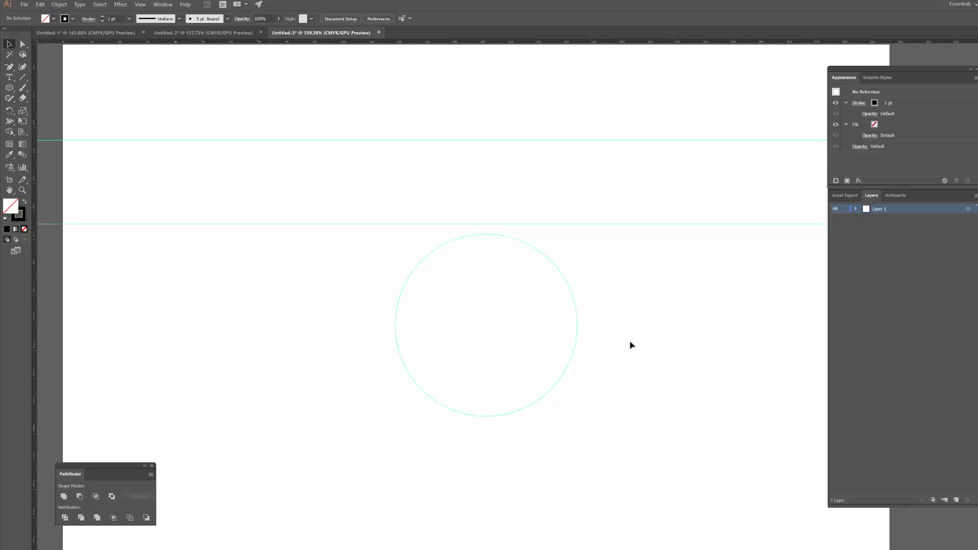
{"action": "mouse_move", "coordinate": [603, 317]}
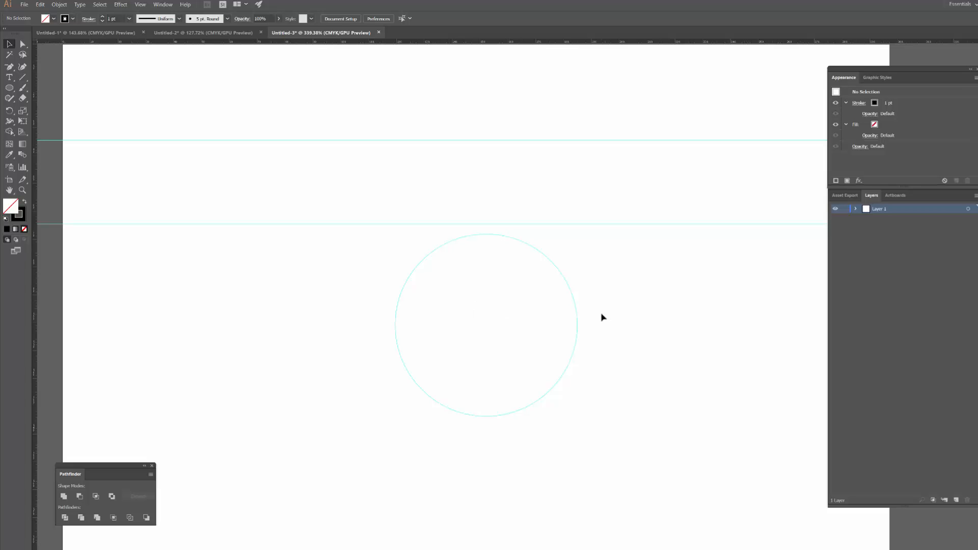
{"action": "mouse_move", "coordinate": [690, 319]}
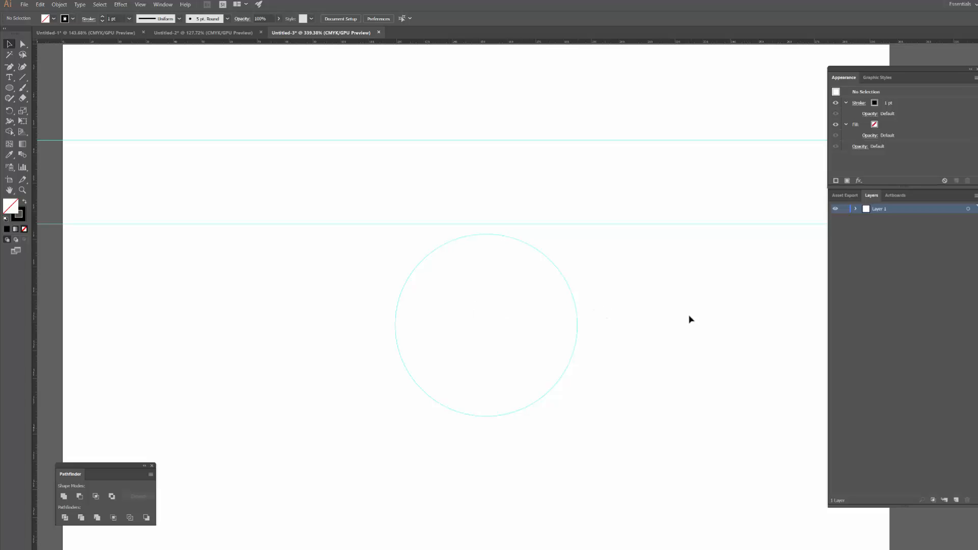
{"action": "mouse_move", "coordinate": [559, 290]}
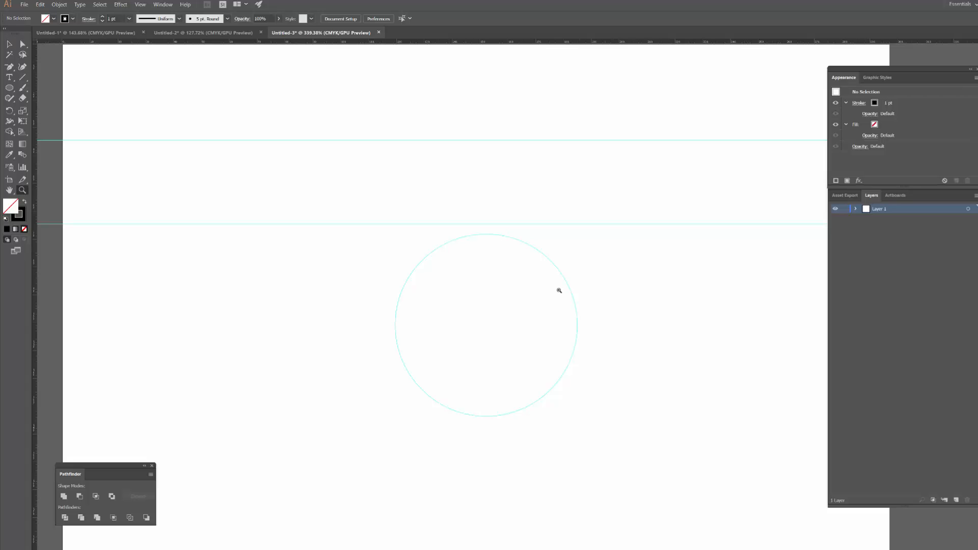
{"action": "mouse_move", "coordinate": [484, 271]}
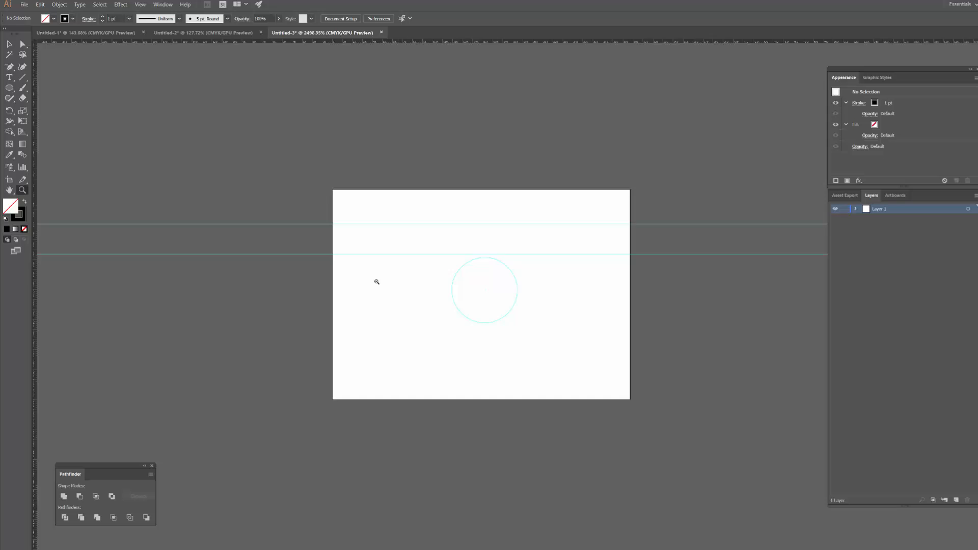
Scroll to zoom in closely on the circular guide
{"action": "scroll", "scroll_direction": "up", "scroll_amount": 3}
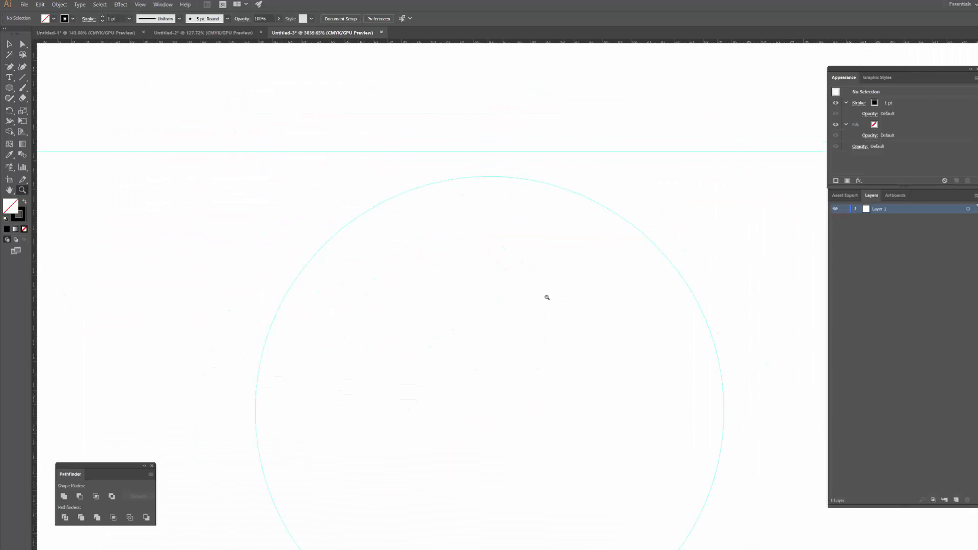